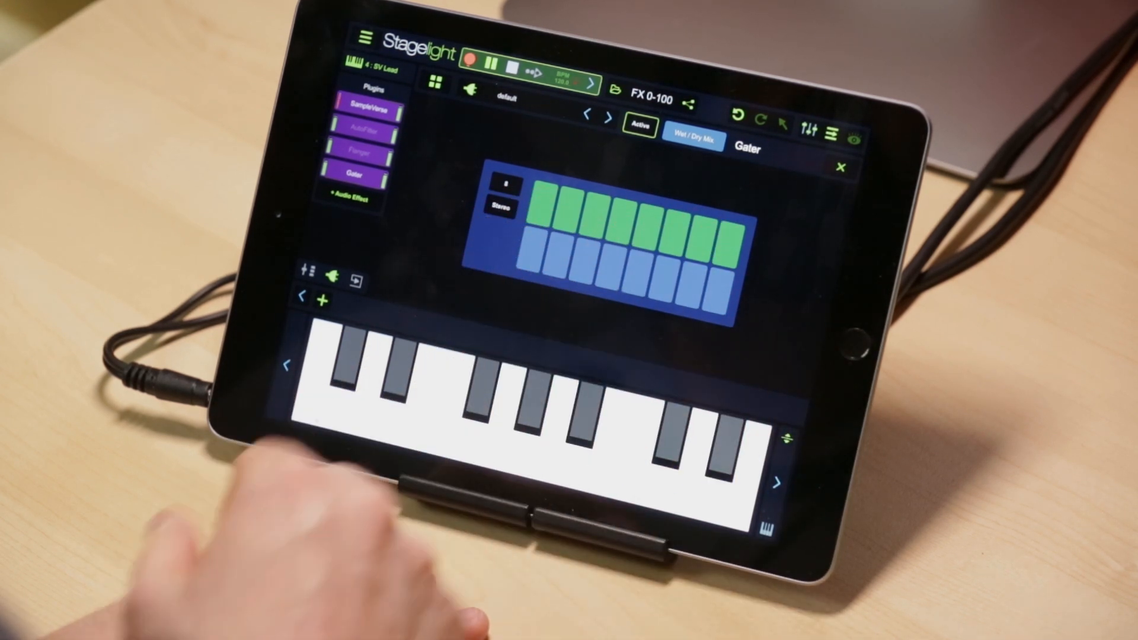
Switch off a step pad in the SV Lead Gater grid to create a rhythmic gate pattern
click(726, 225)
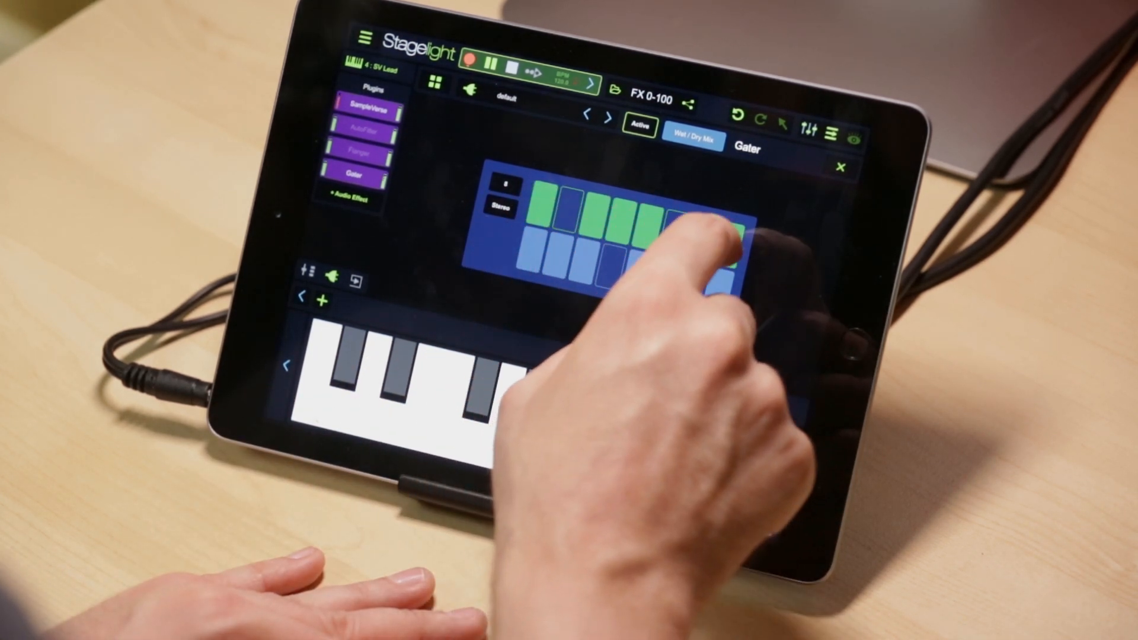